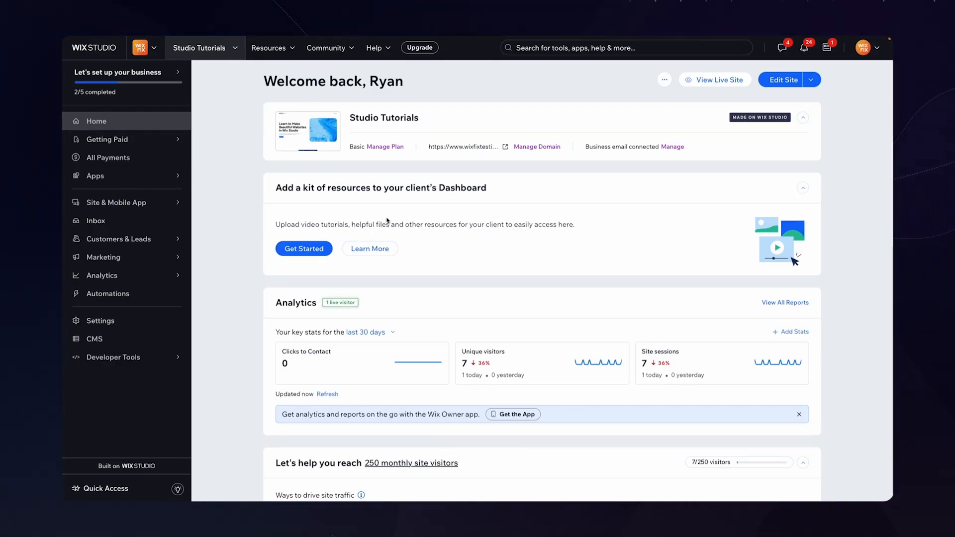
pyautogui.moveTo(100, 321)
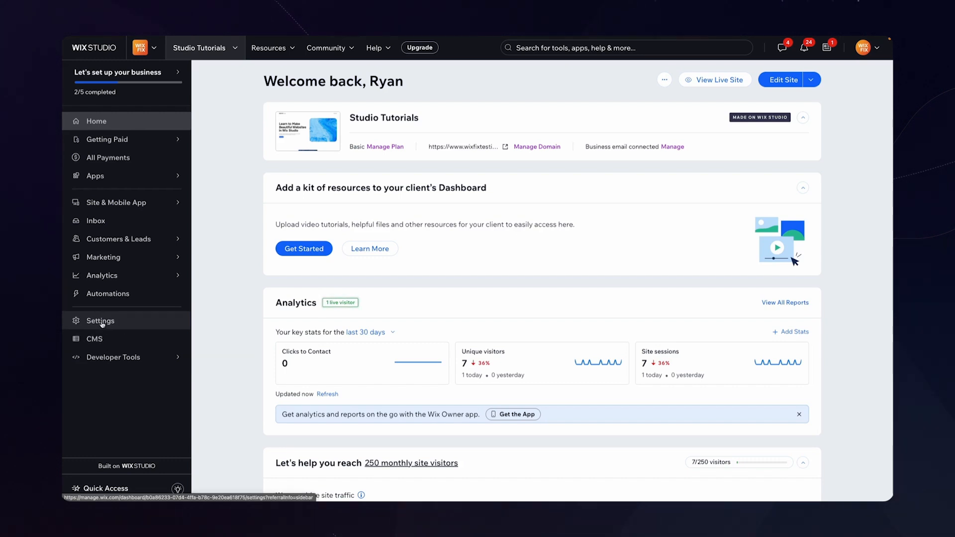
# Open the site's Custom Code settings page listing the Preloader and Smooth Scrolling snippets.
pyautogui.click(101, 321)
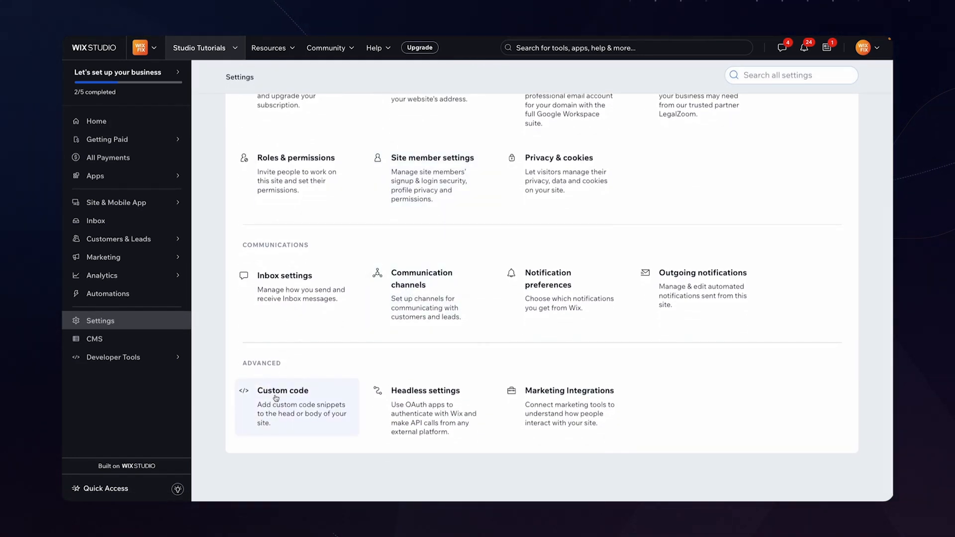
pyautogui.click(283, 390)
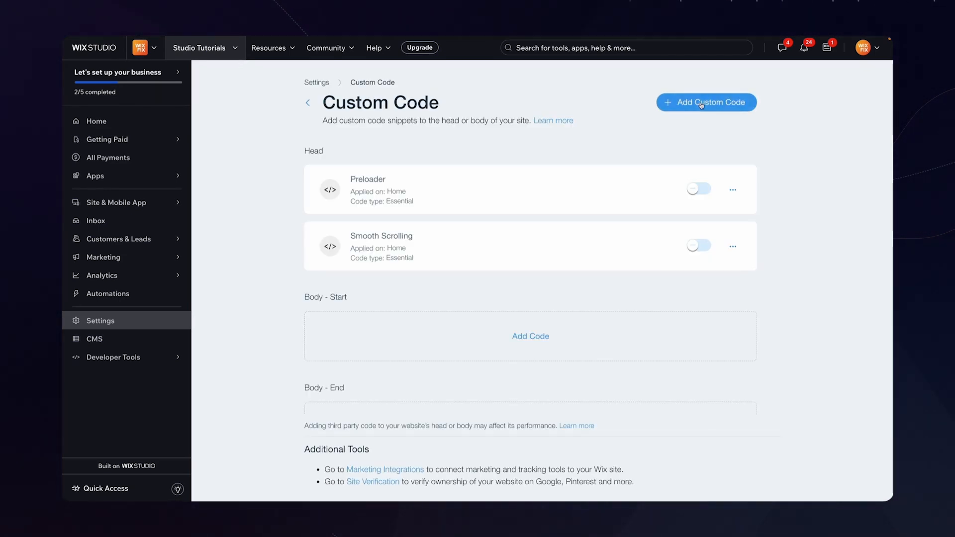
# Paste the smooth scrolling script into a new snippet named 'Smooth Scrolling Tutorial', on all pages.
pyautogui.click(705, 101)
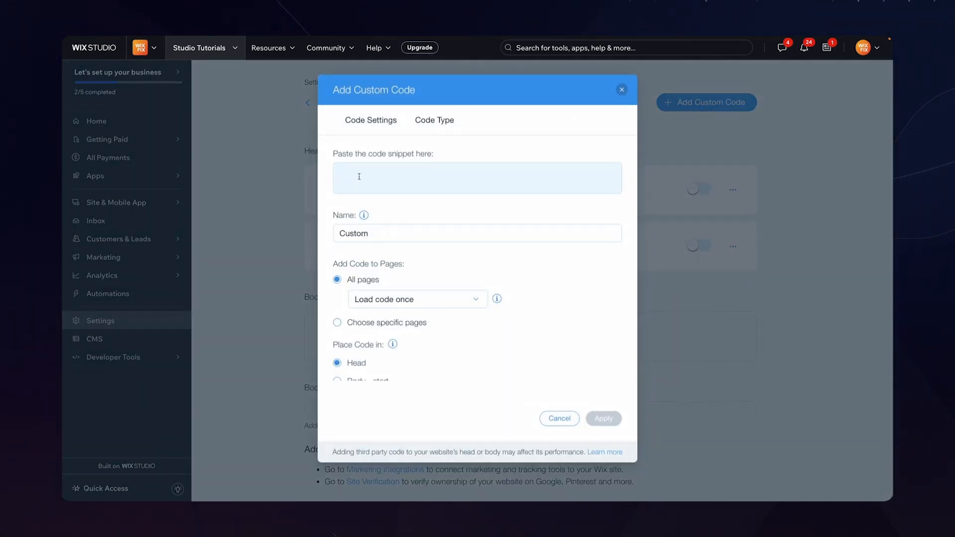
pyautogui.write('requestAnimationFrame(raf)')
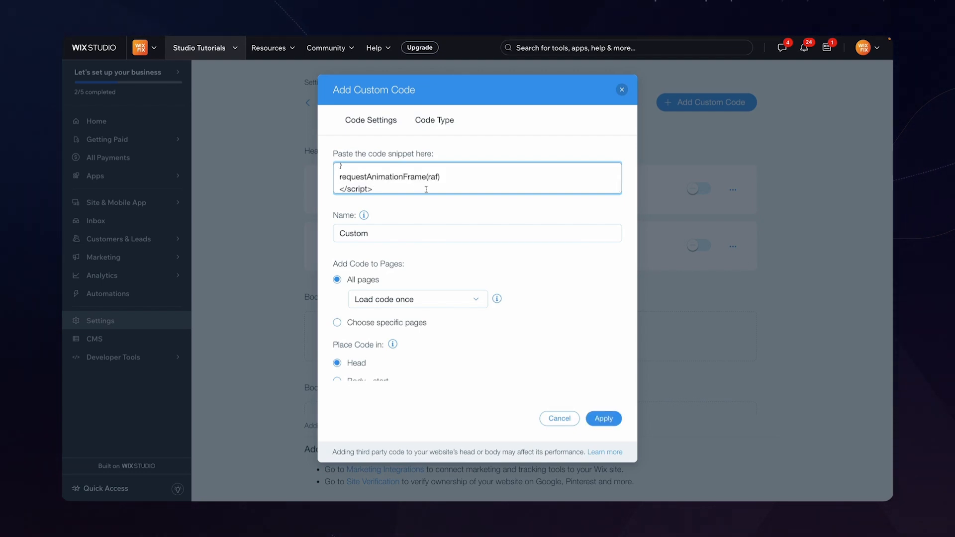
pyautogui.click(477, 233)
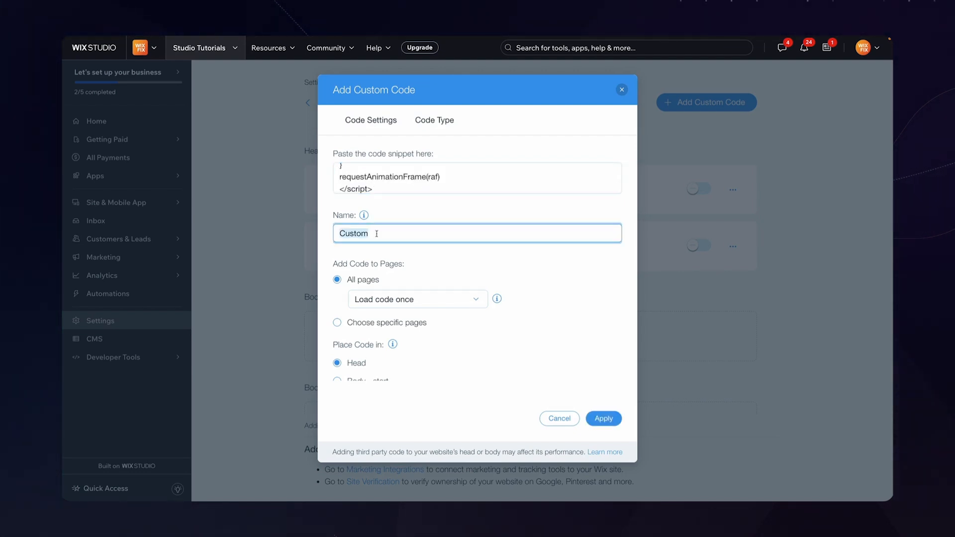
pyautogui.write('Smooth S')
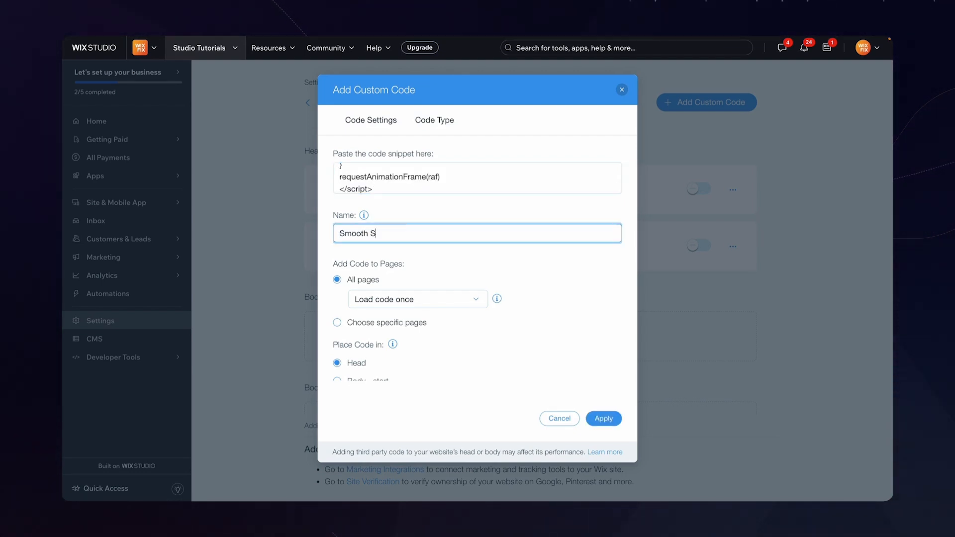
pyautogui.write('crolling Tutorial')
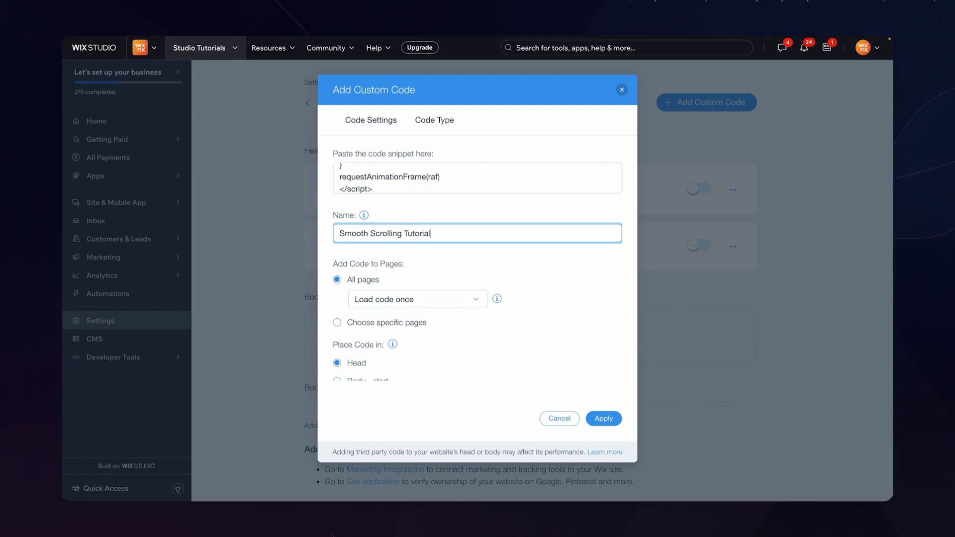
pyautogui.scroll(-3)
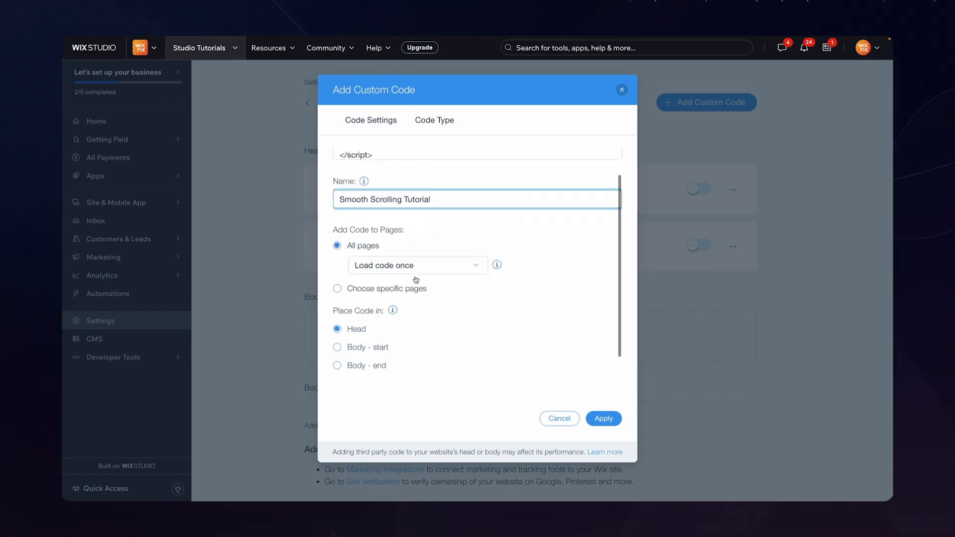
pyautogui.scroll(-3)
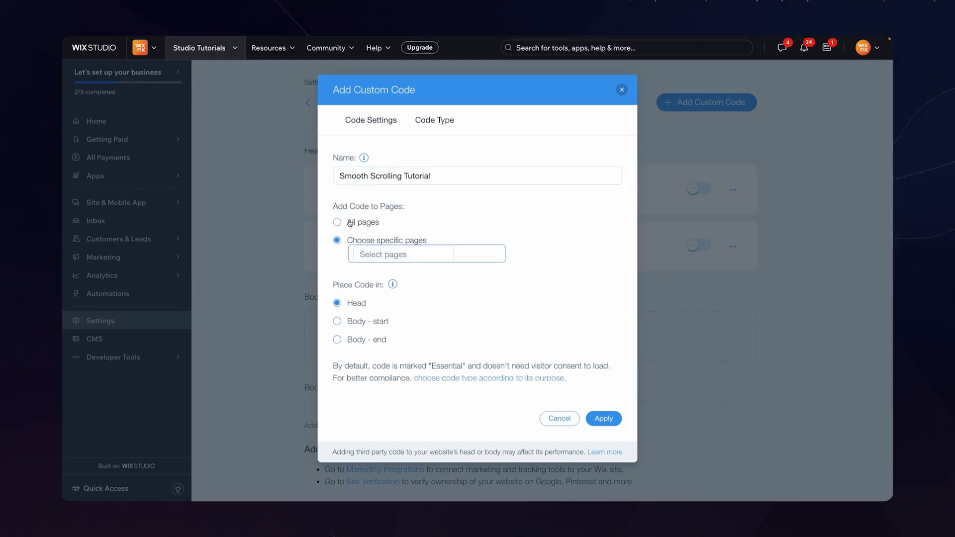
pyautogui.click(337, 222)
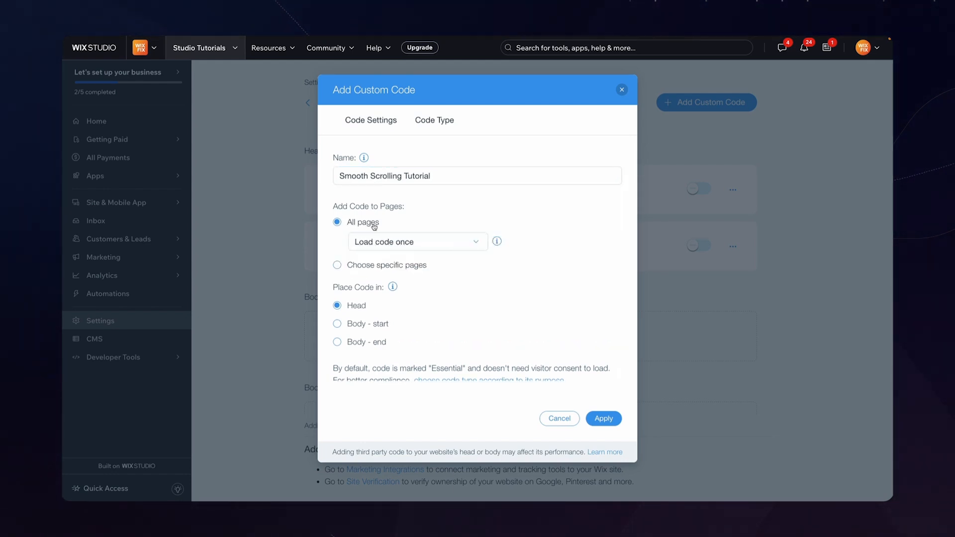
pyautogui.moveTo(386, 233)
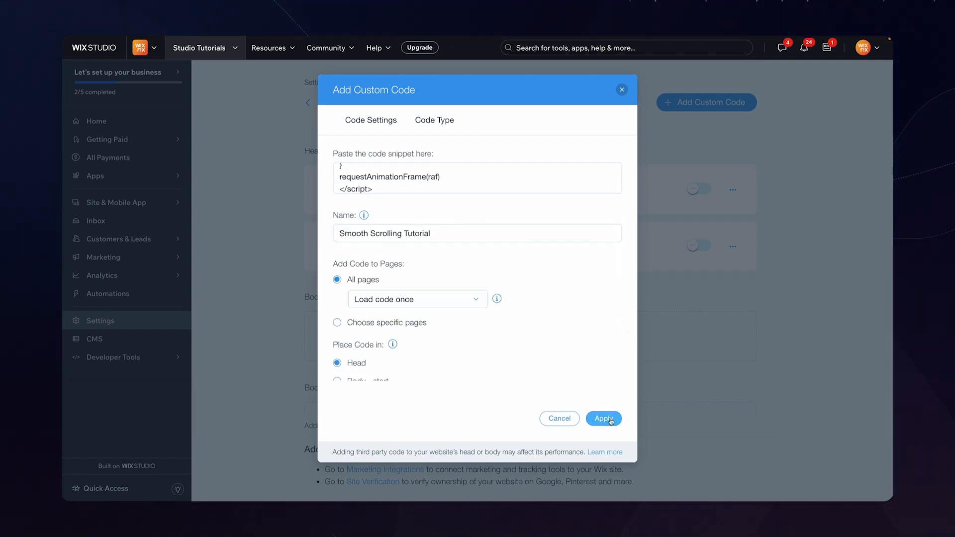
# Apply the Smooth Scrolling Tutorial snippet so it is saved and active in the head list.
pyautogui.click(603, 419)
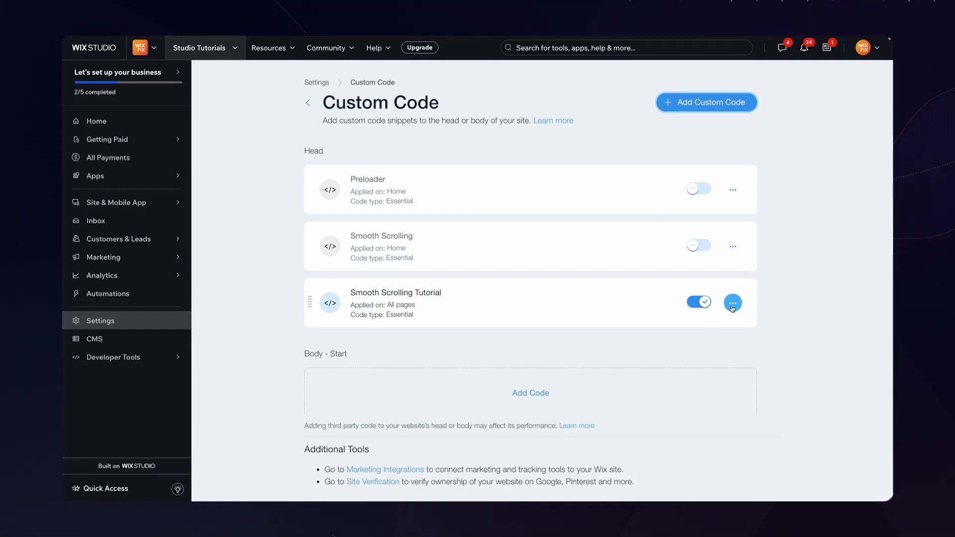
# Edit the Smooth Scrolling Tutorial snippet, changing wheelMultiplier from 0.8 to 0.3, and apply.
pyautogui.click(732, 303)
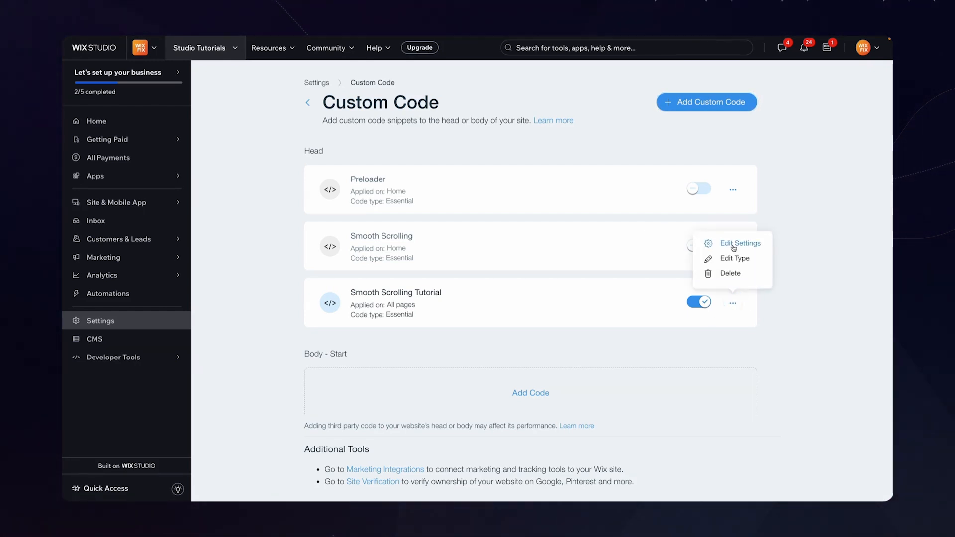
pyautogui.click(740, 243)
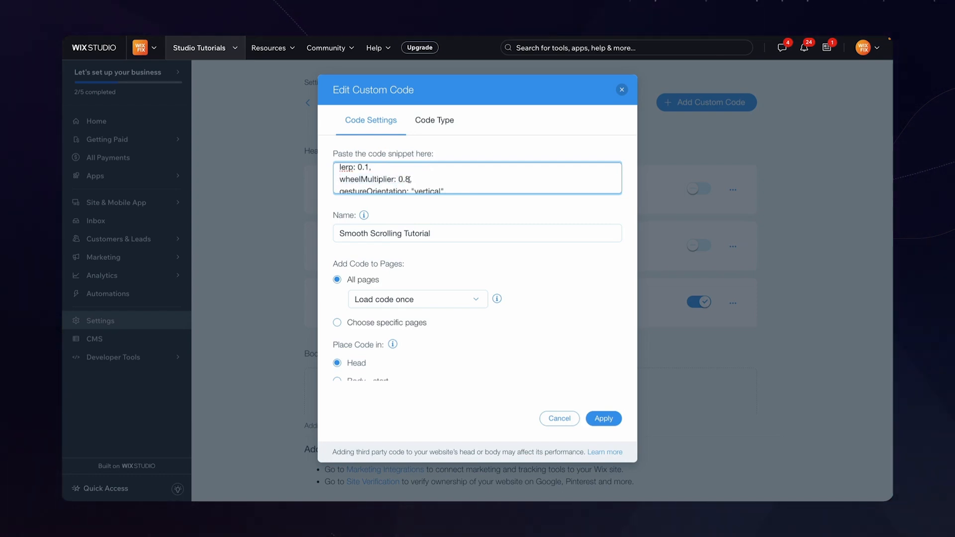
pyautogui.write('0.3')
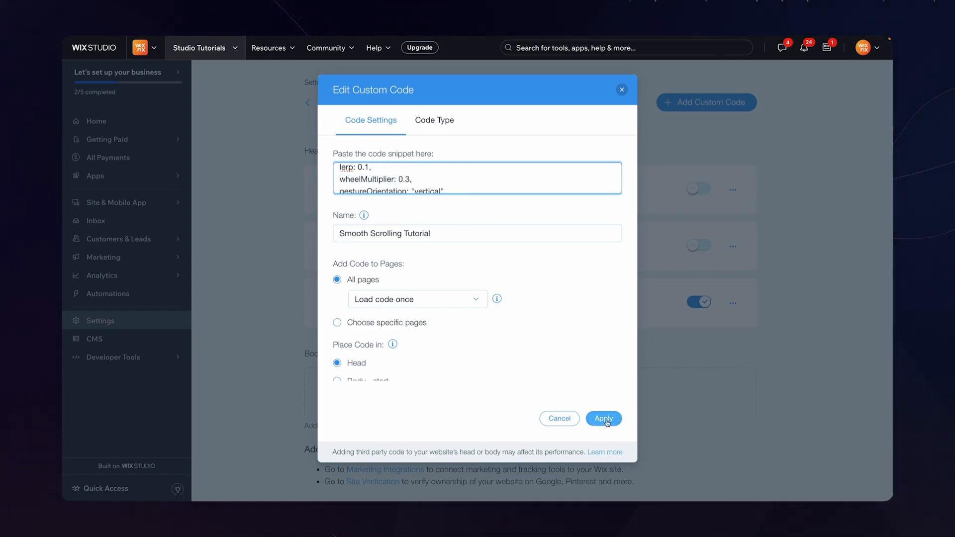
pyautogui.click(602, 418)
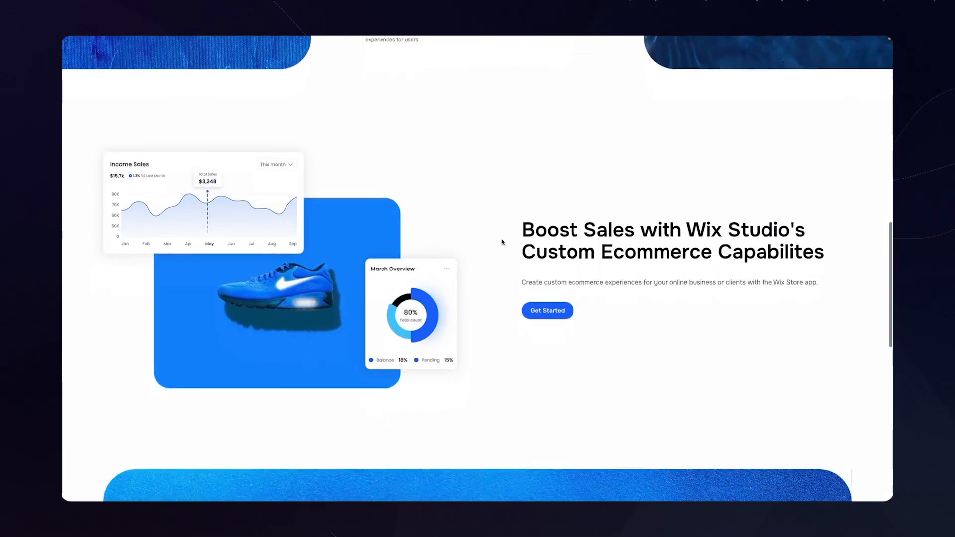
# Scroll down the live site past the ecommerce section to test smooth scrolling.
pyautogui.scroll(-3)
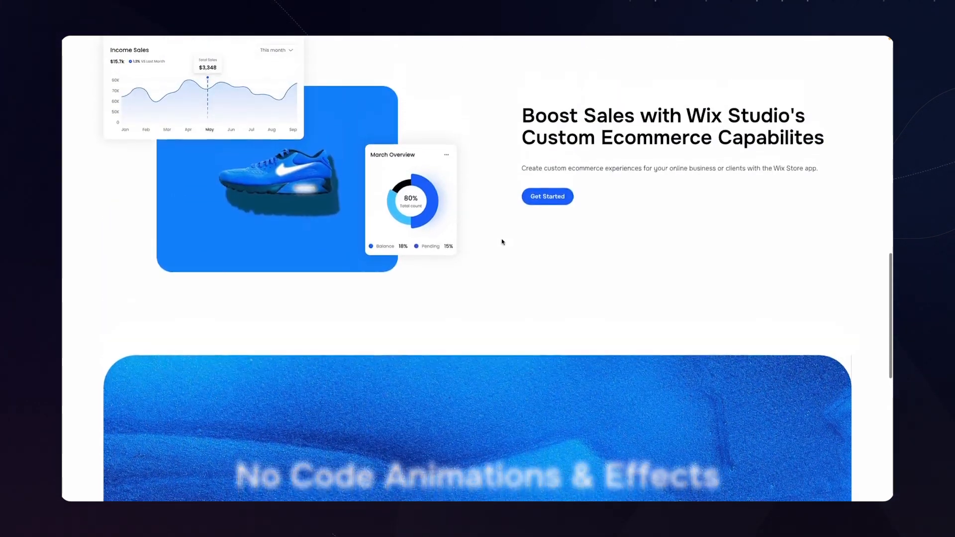